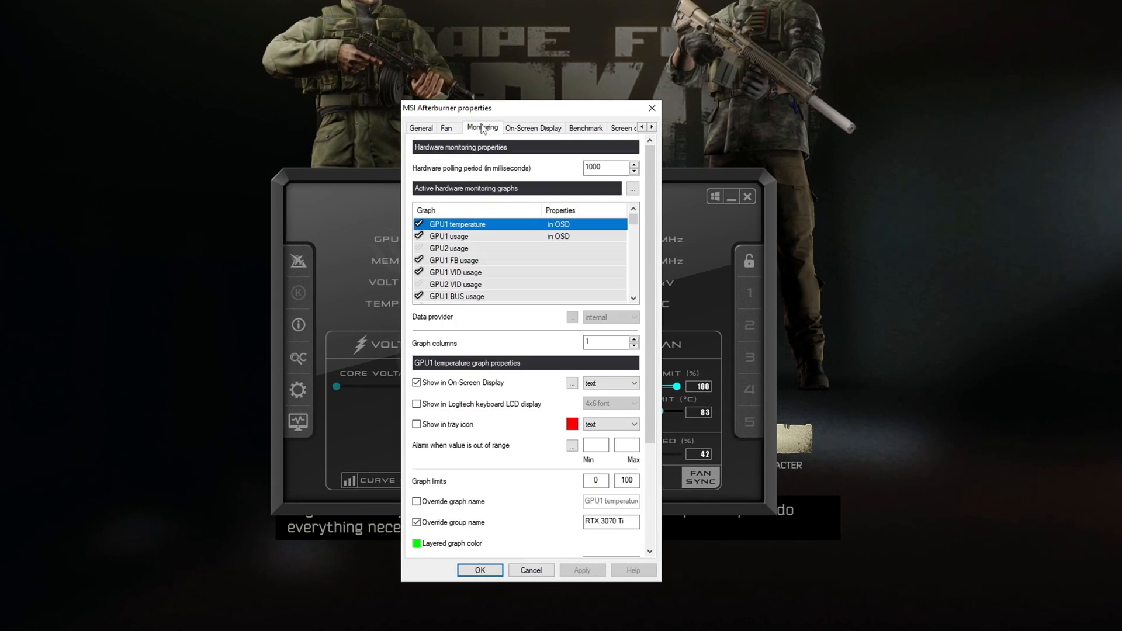
{"action": "mouse_move", "coordinate": [666, 252]}
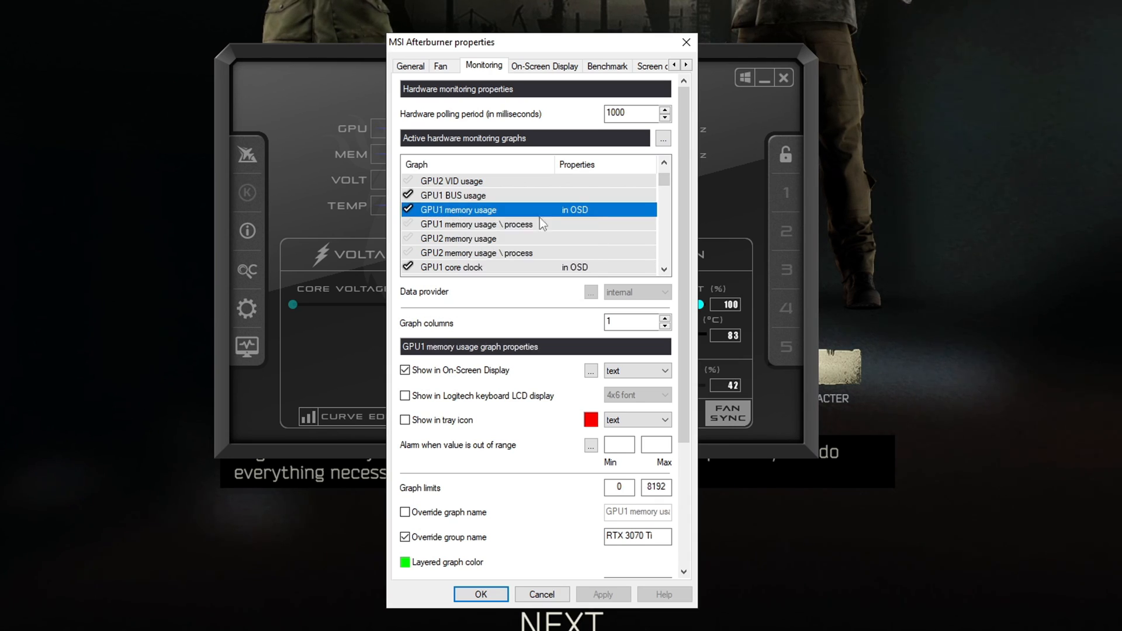
{"action": "left_click", "coordinate": [663, 165]}
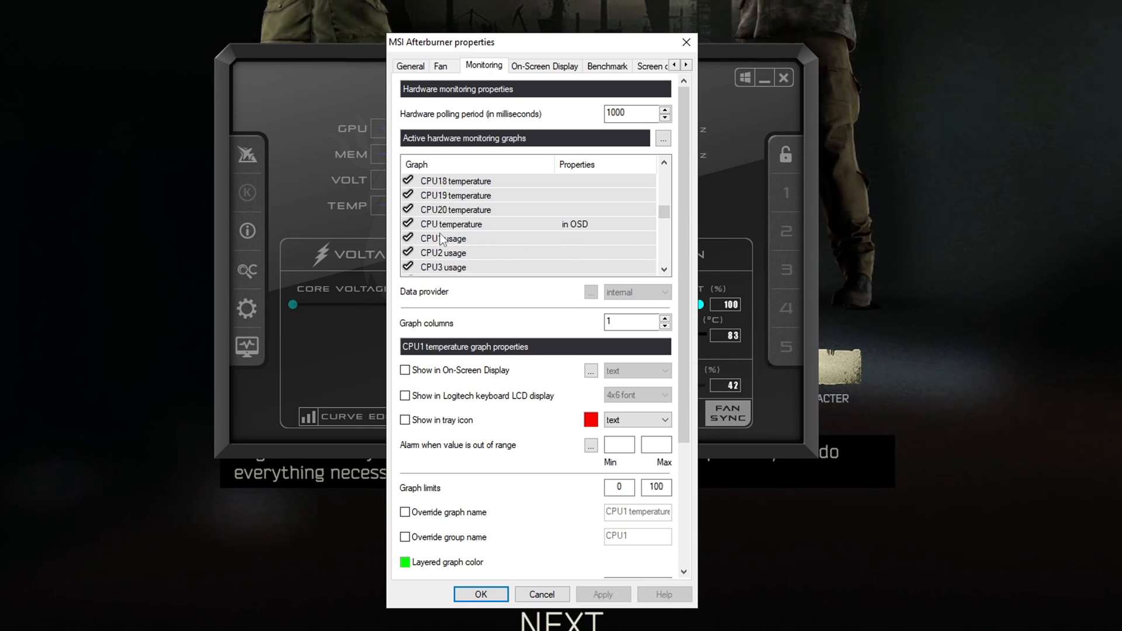
Select the CPU temperature reading and scroll to its on-screen display options
{"action": "left_click", "coordinate": [450, 223]}
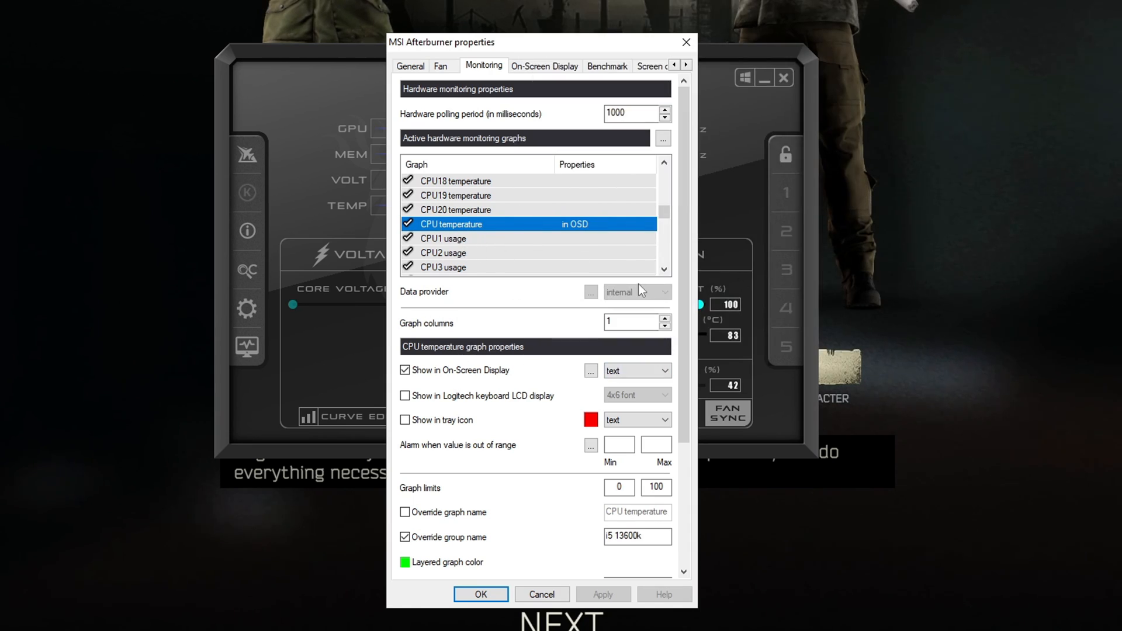
{"action": "mouse_move", "coordinate": [618, 262]}
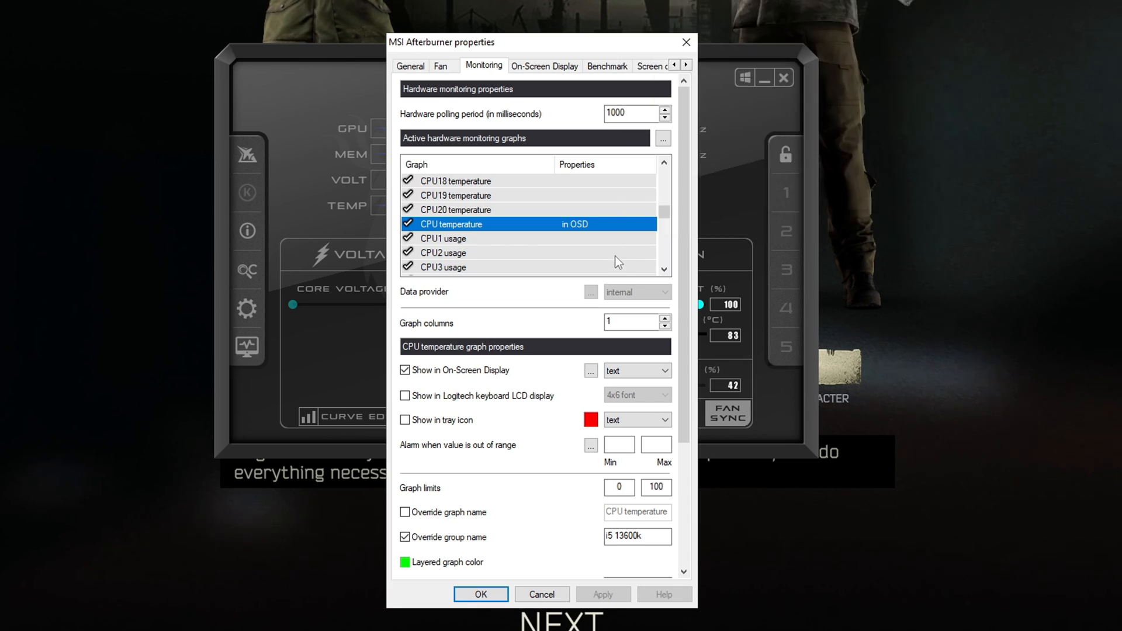
{"action": "scroll", "scroll_direction": "up", "scroll_amount": 3}
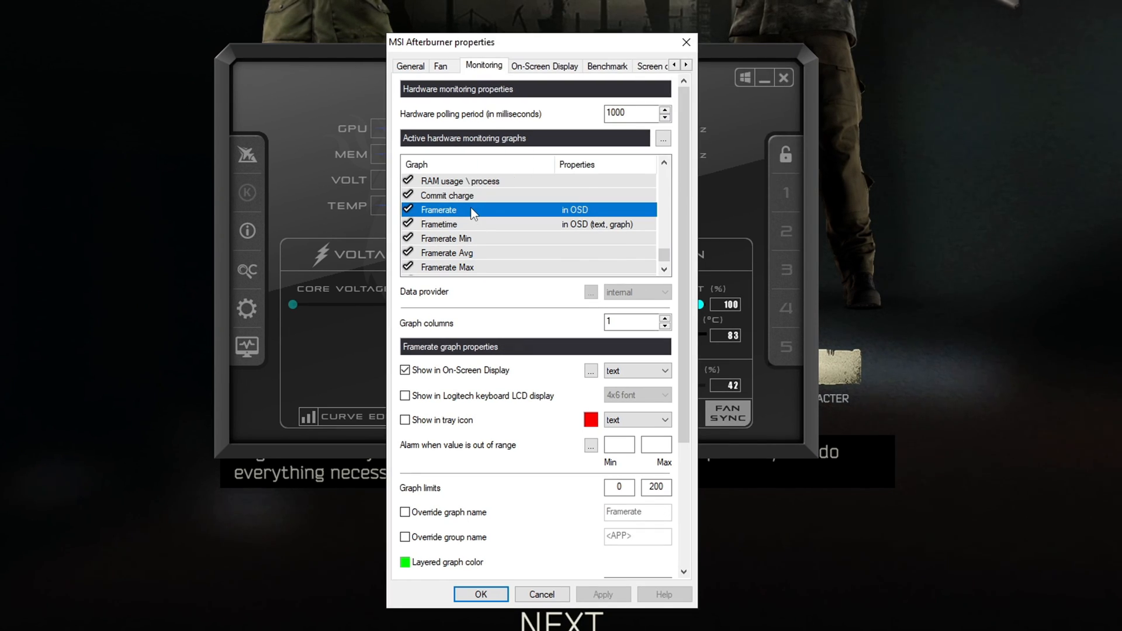
Enable Framerate in the on-screen display as a text reading
{"action": "left_click", "coordinate": [544, 64]}
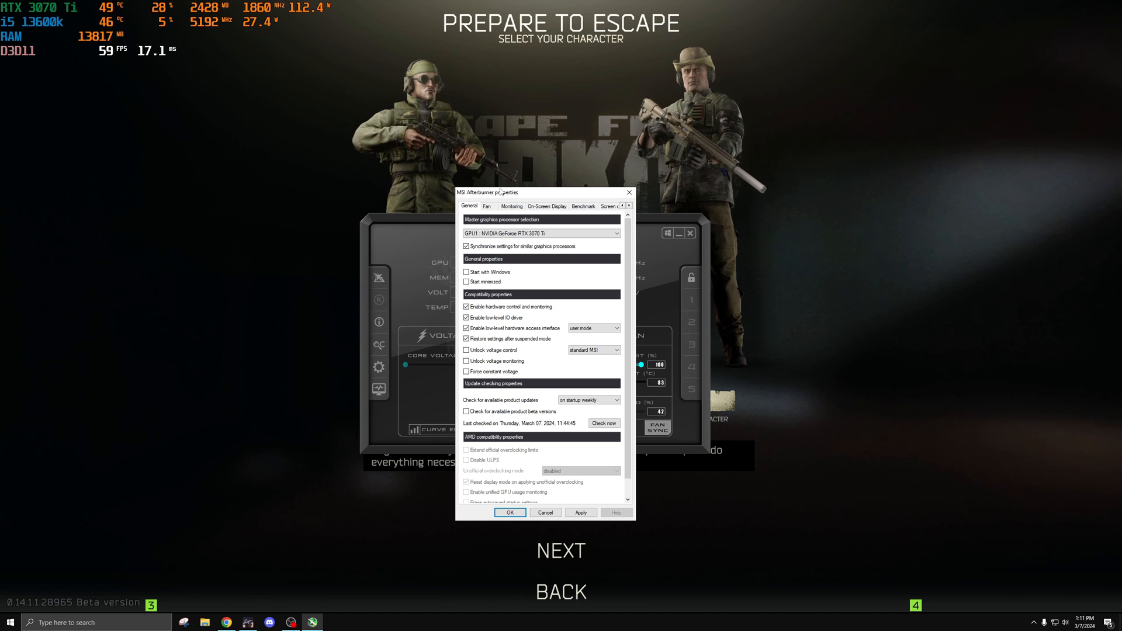
Reopen the MSI Afterburner properties with the Settings gear icon
{"action": "left_click", "coordinate": [583, 206]}
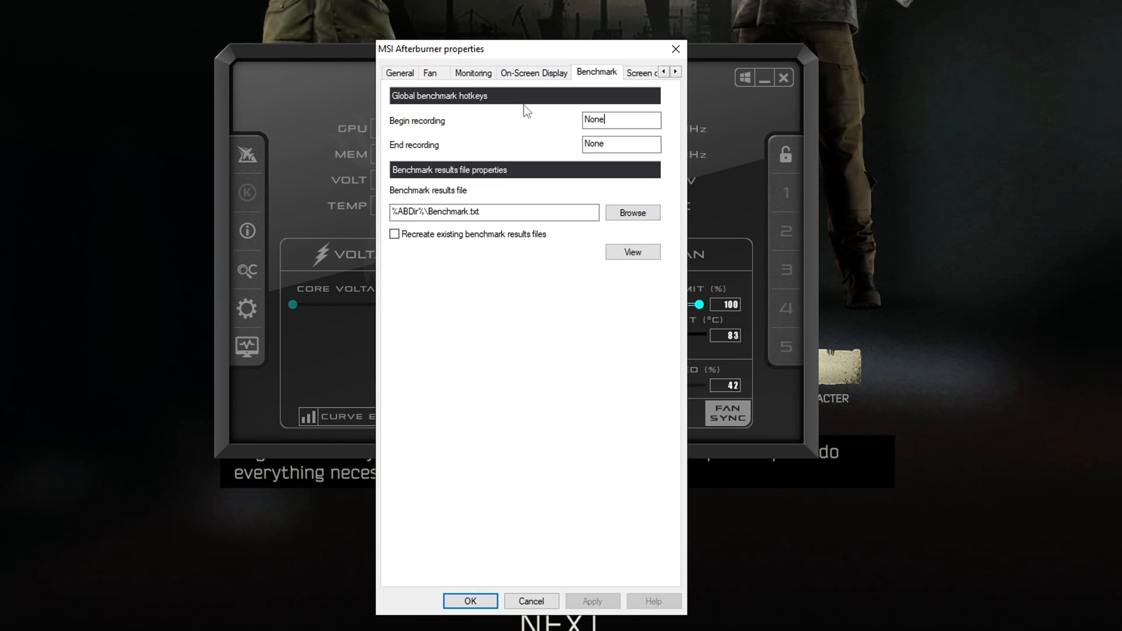